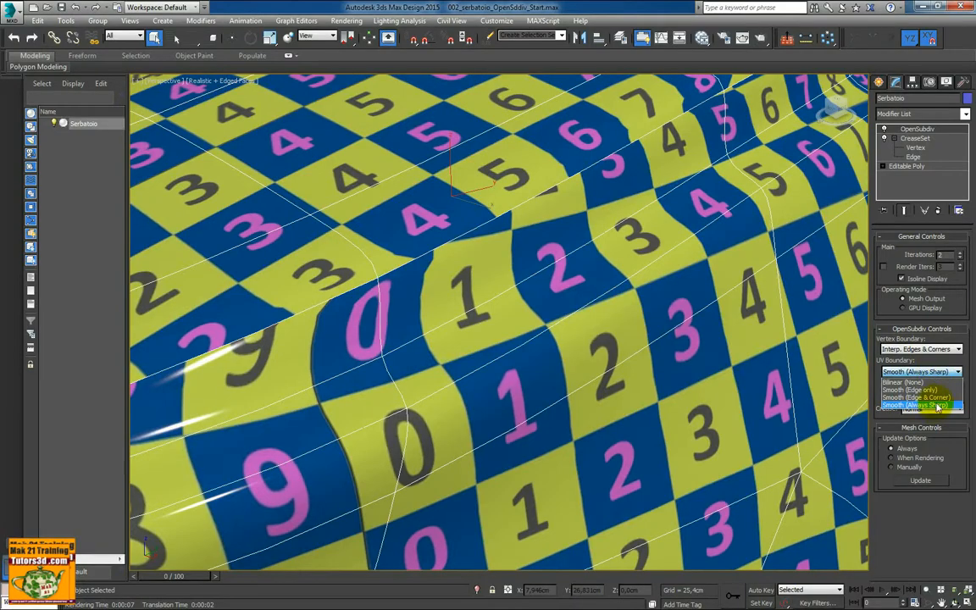
pyautogui.moveTo(915, 397)
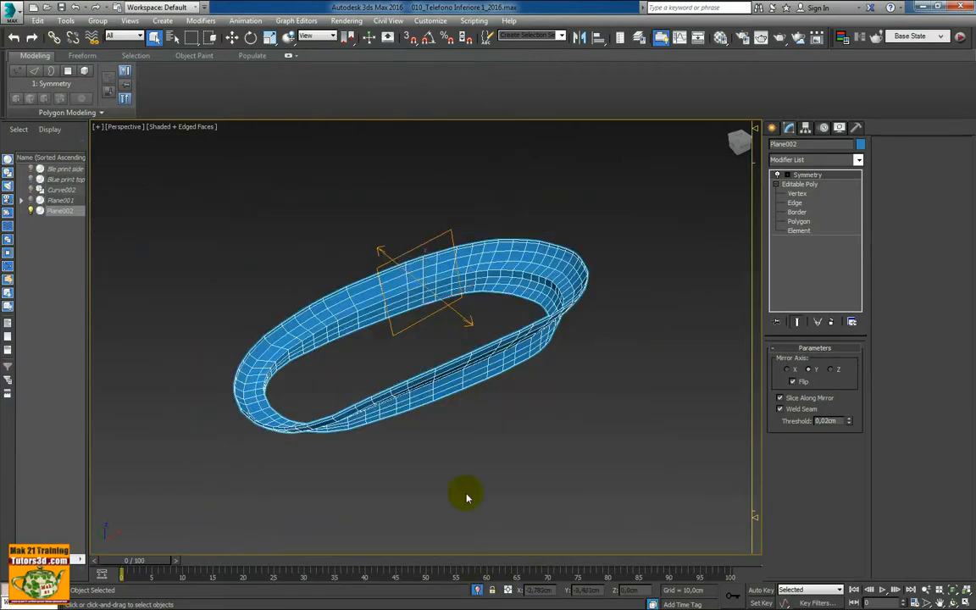
# - Orbit around the blue ring-shaped handset mesh to inspect it from several sides
pyautogui.moveTo(465, 498); pyautogui.dragTo(438, 364)
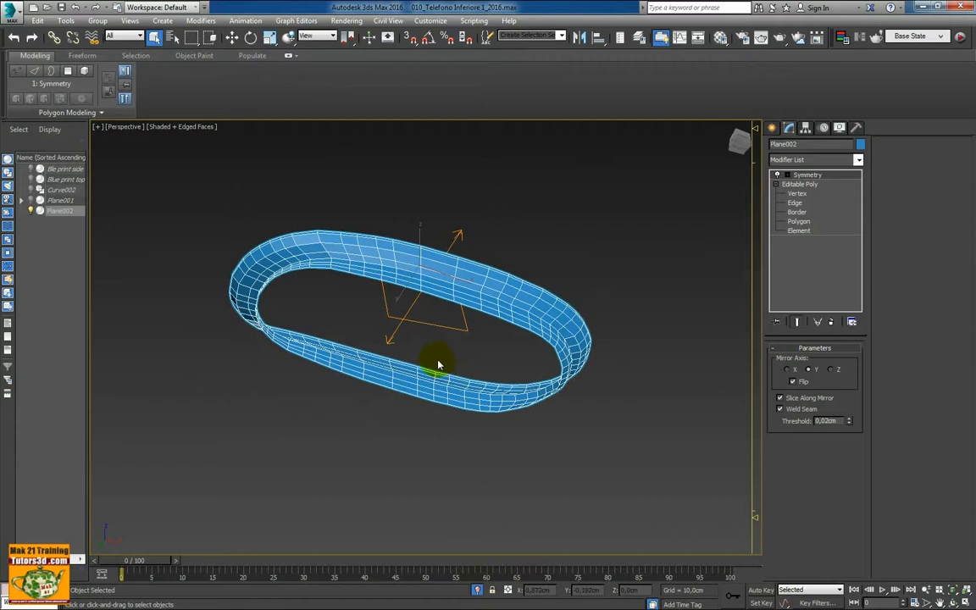
pyautogui.moveTo(439, 365); pyautogui.dragTo(476, 313)
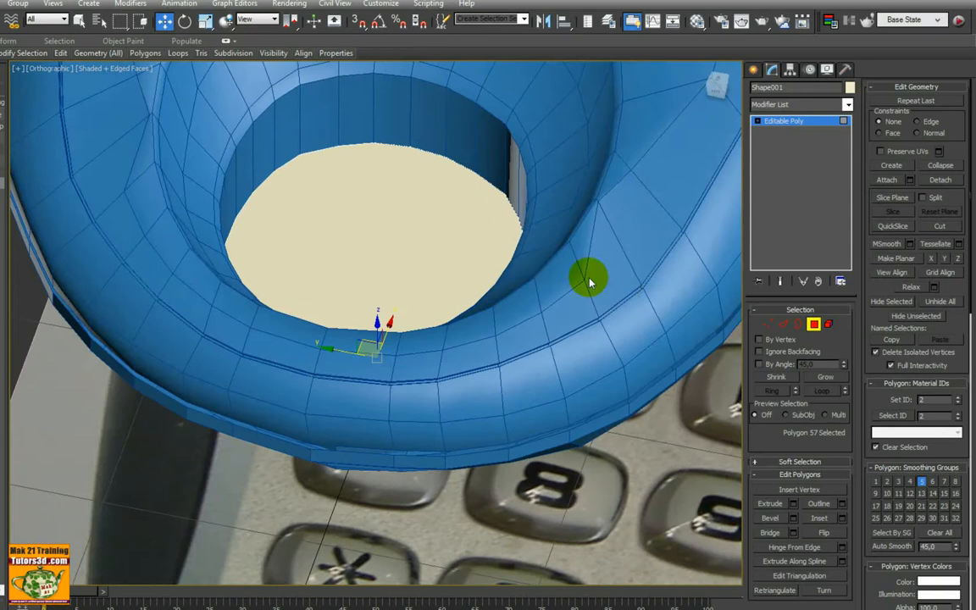
# - Rename crease set EdgeSet01 to 'lato' and orbit closer to the base's creased band
pyautogui.click(458, 253)
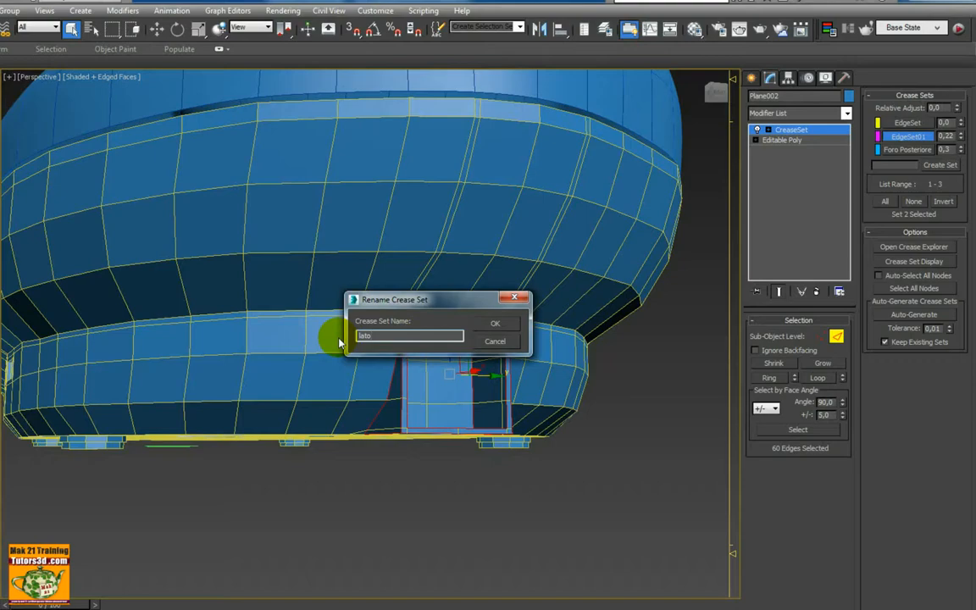
pyautogui.click(496, 322)
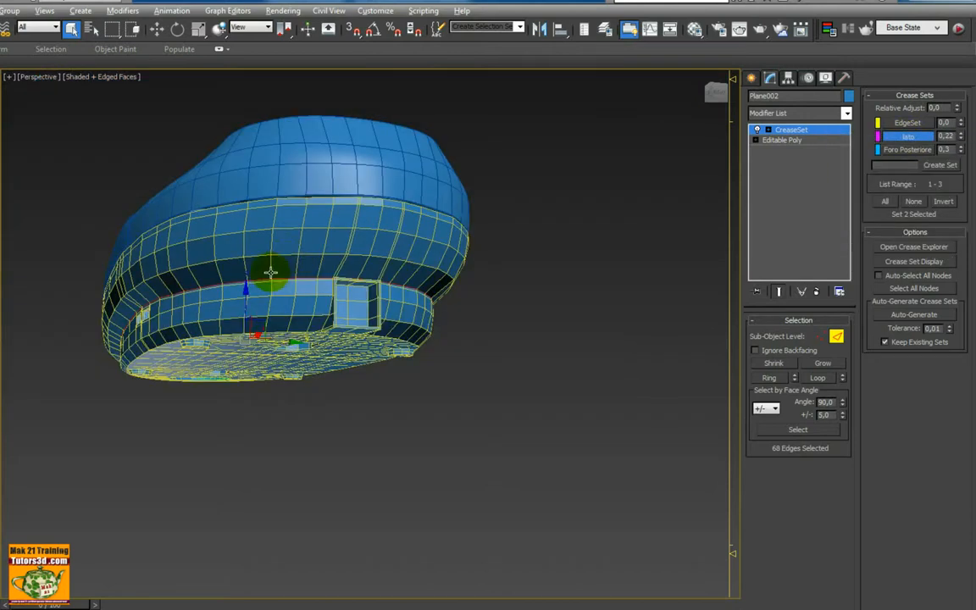
pyautogui.moveTo(271, 271); pyautogui.dragTo(355, 278)
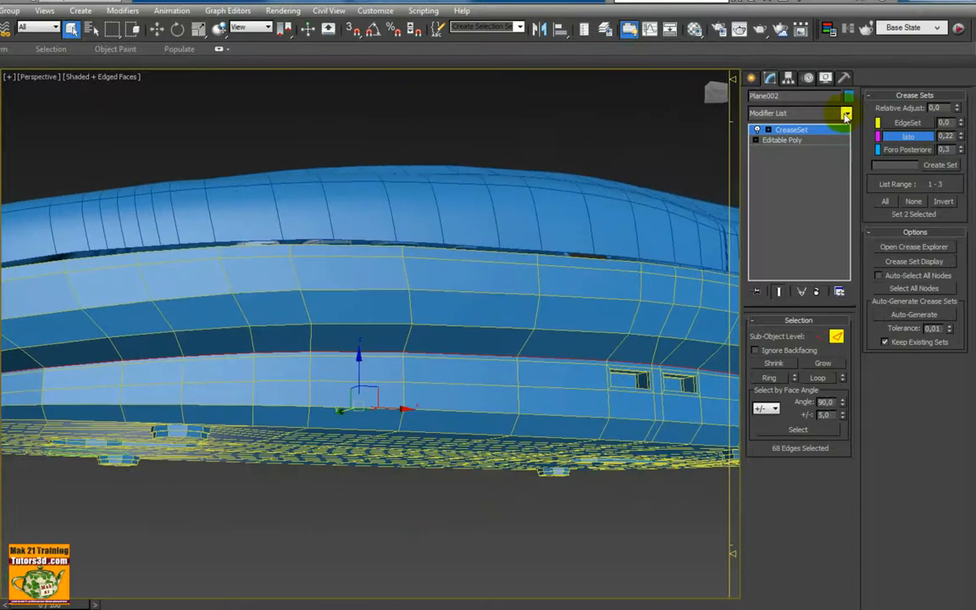
pyautogui.click(844, 112)
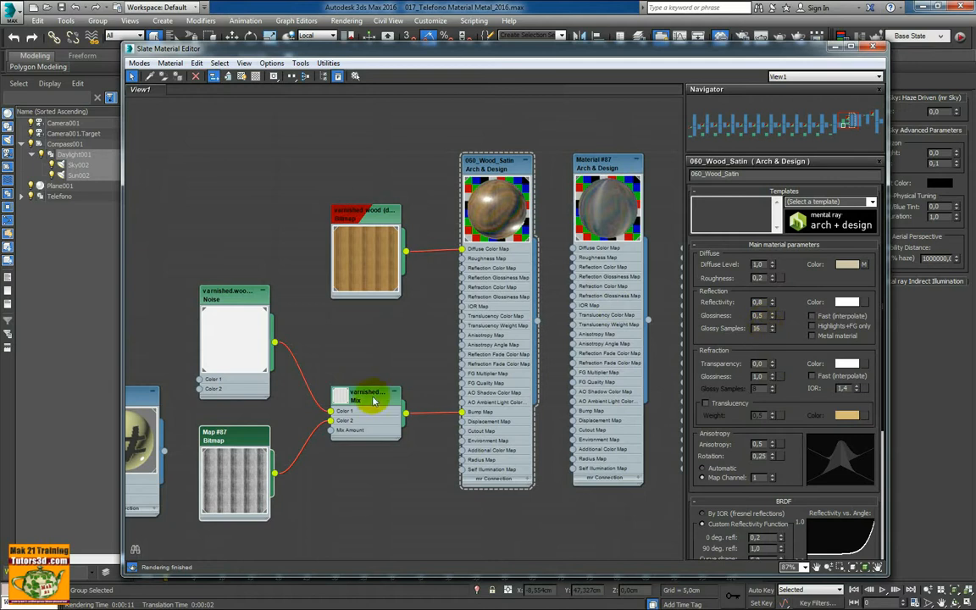
# - Select the varnished wood Mix map node in the Slate Material Editor
pyautogui.click(366, 398)
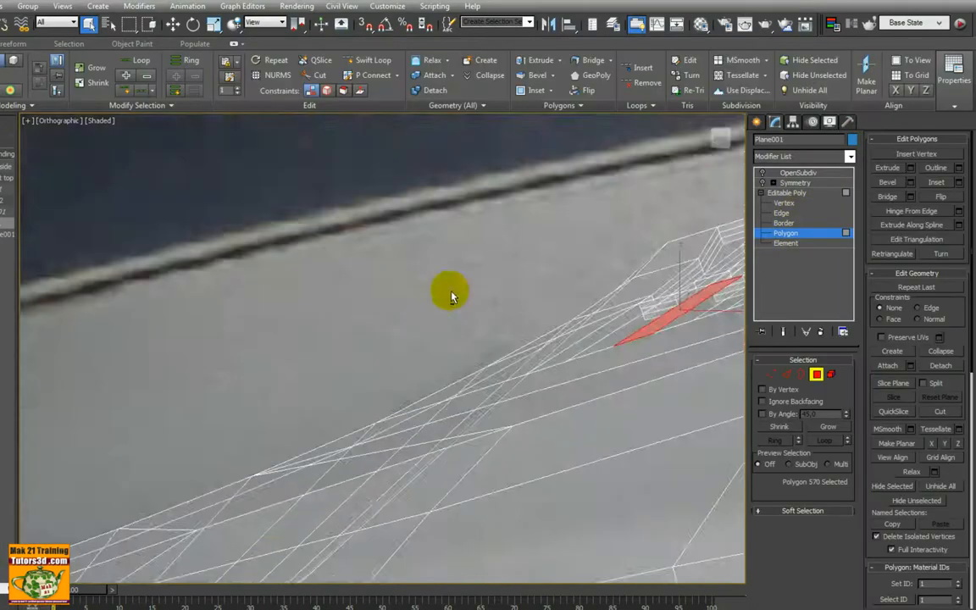
# - Deselect the keypad body polygons and orbit to view its keypad holes from above
pyautogui.moveTo(449, 292); pyautogui.dragTo(385, 327)
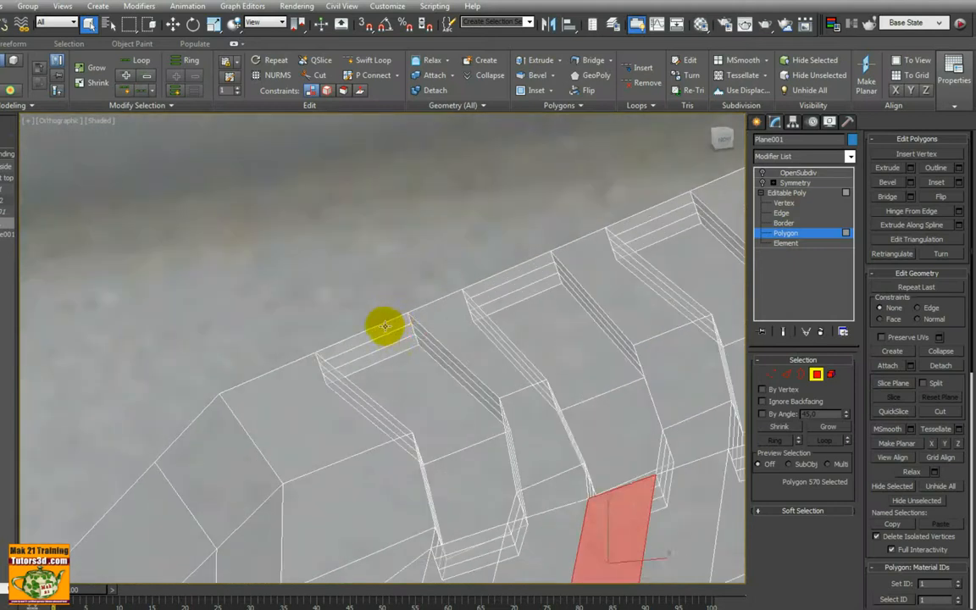
pyautogui.click(391, 349)
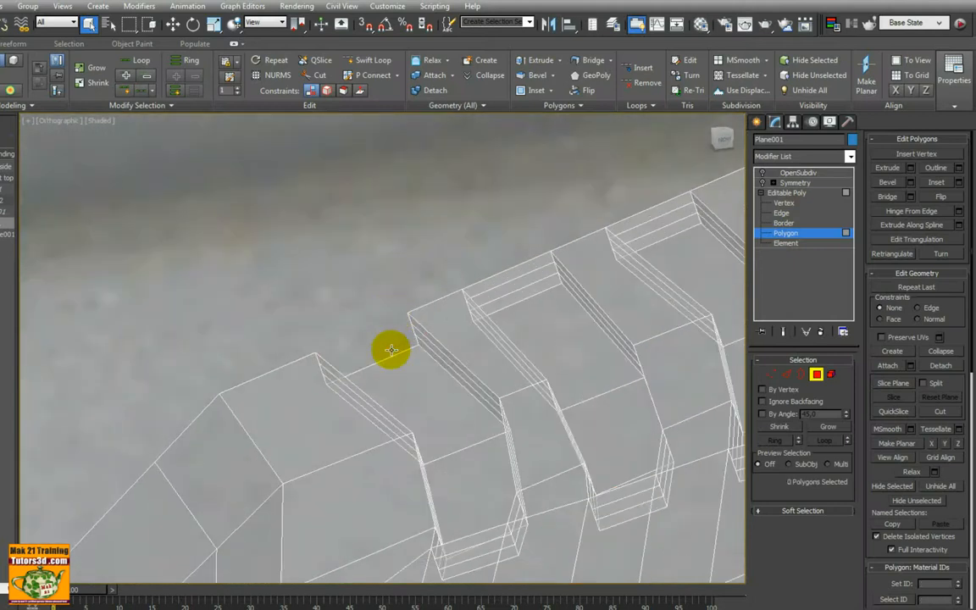
pyautogui.moveTo(393, 349); pyautogui.dragTo(573, 339)
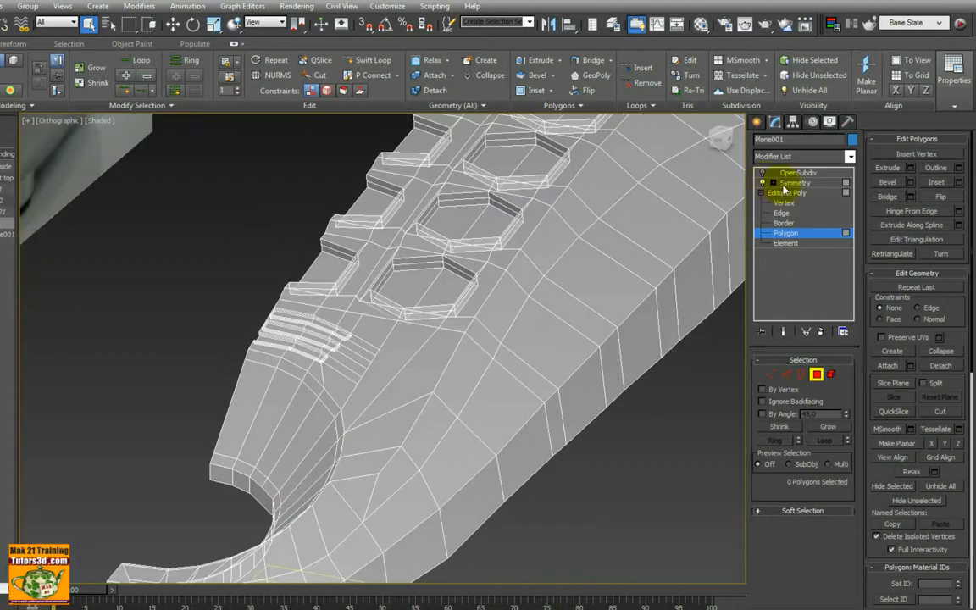
# - Check the Symmetry stage and button creases, then open the Rendering folder of saved renders
pyautogui.click(794, 182)
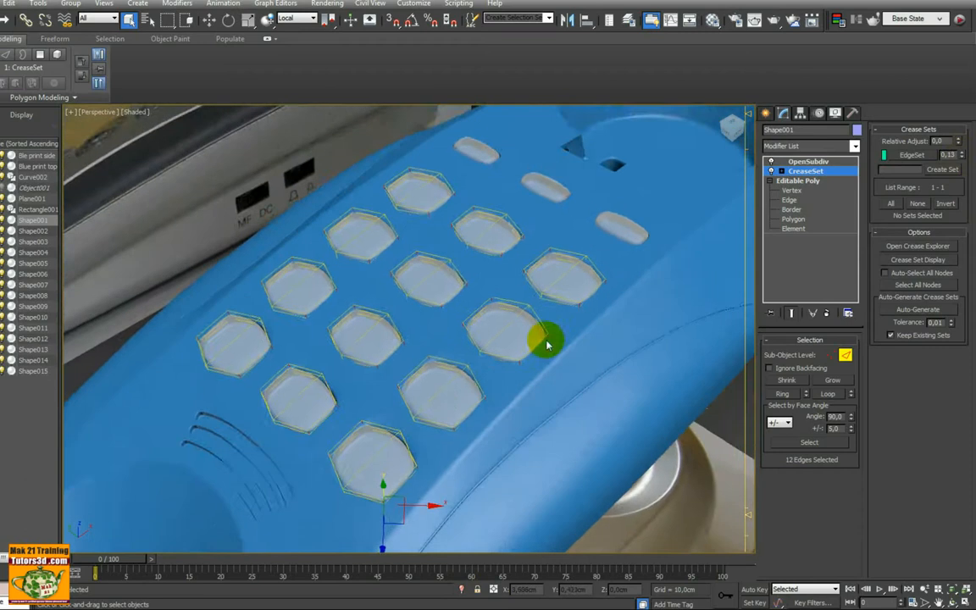
pyautogui.moveTo(546, 339); pyautogui.dragTo(656, 186)
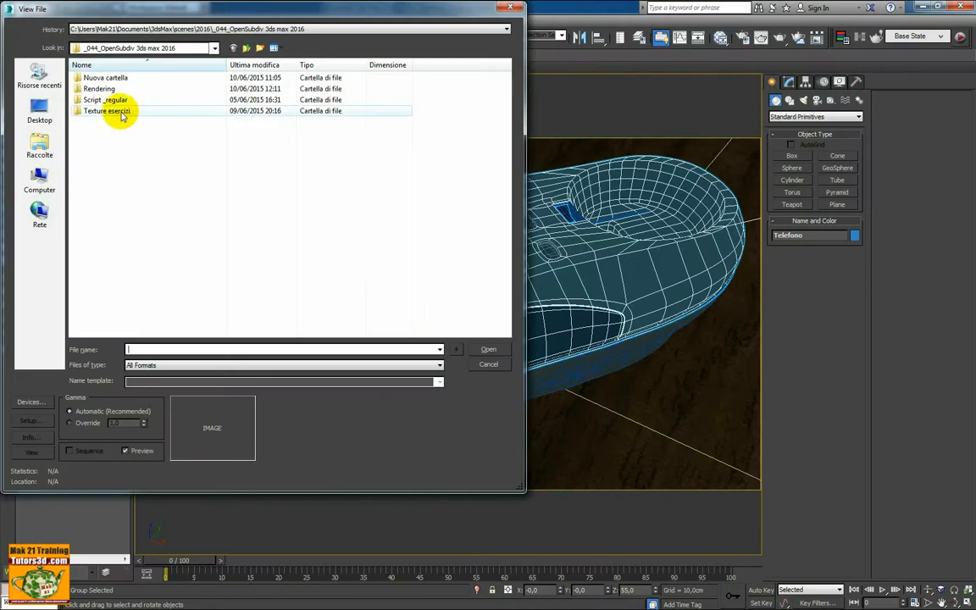
pyautogui.doubleClick(99, 88)
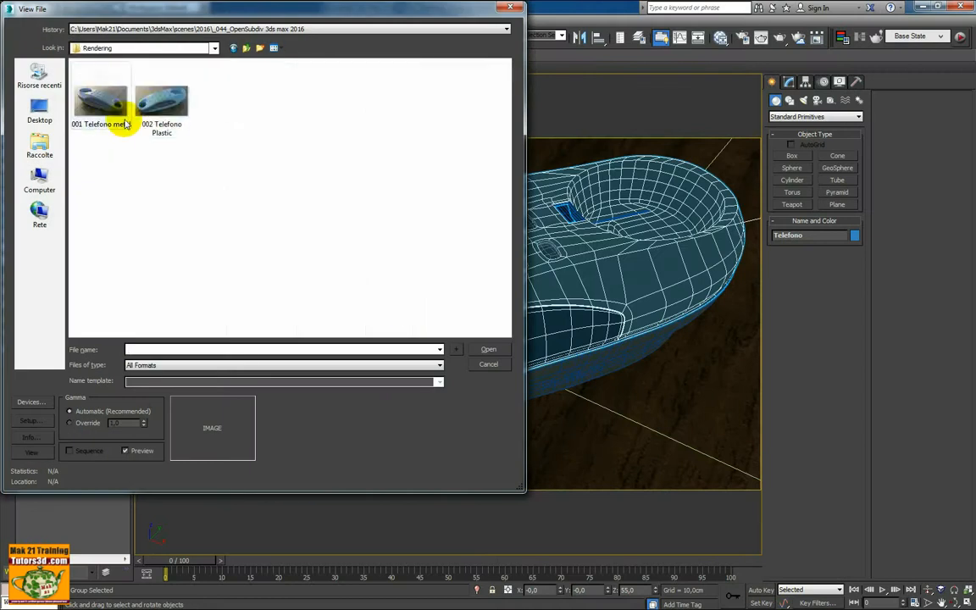